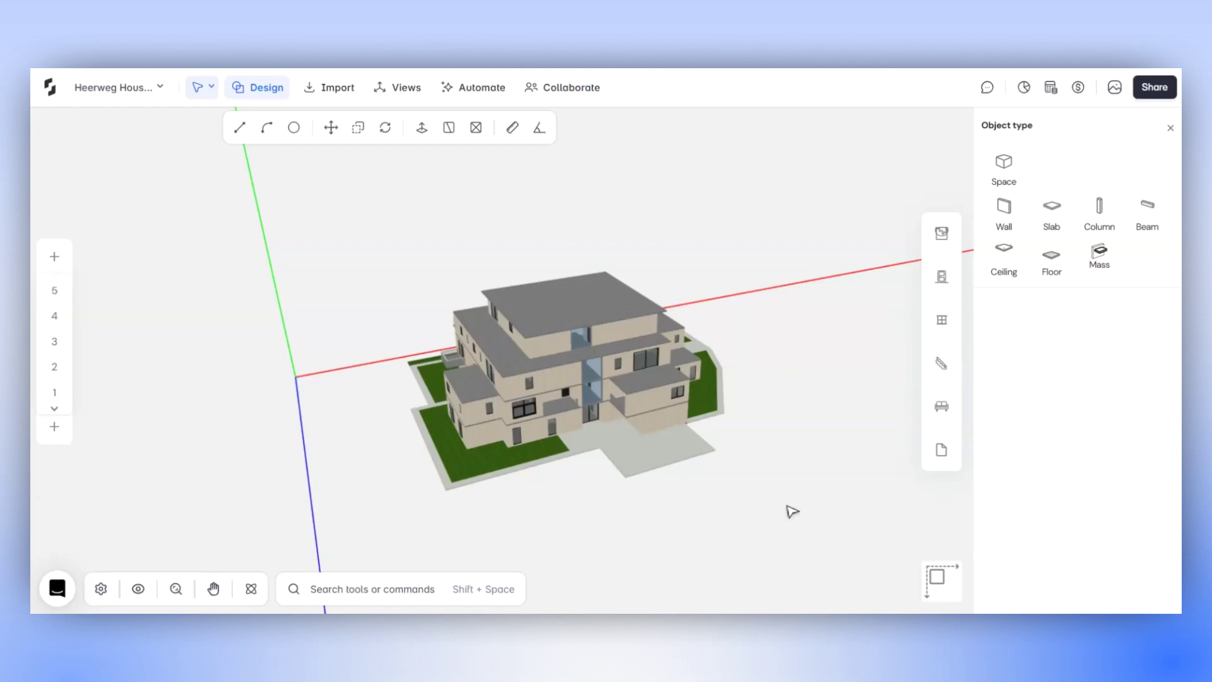
mouse_move(792, 512)
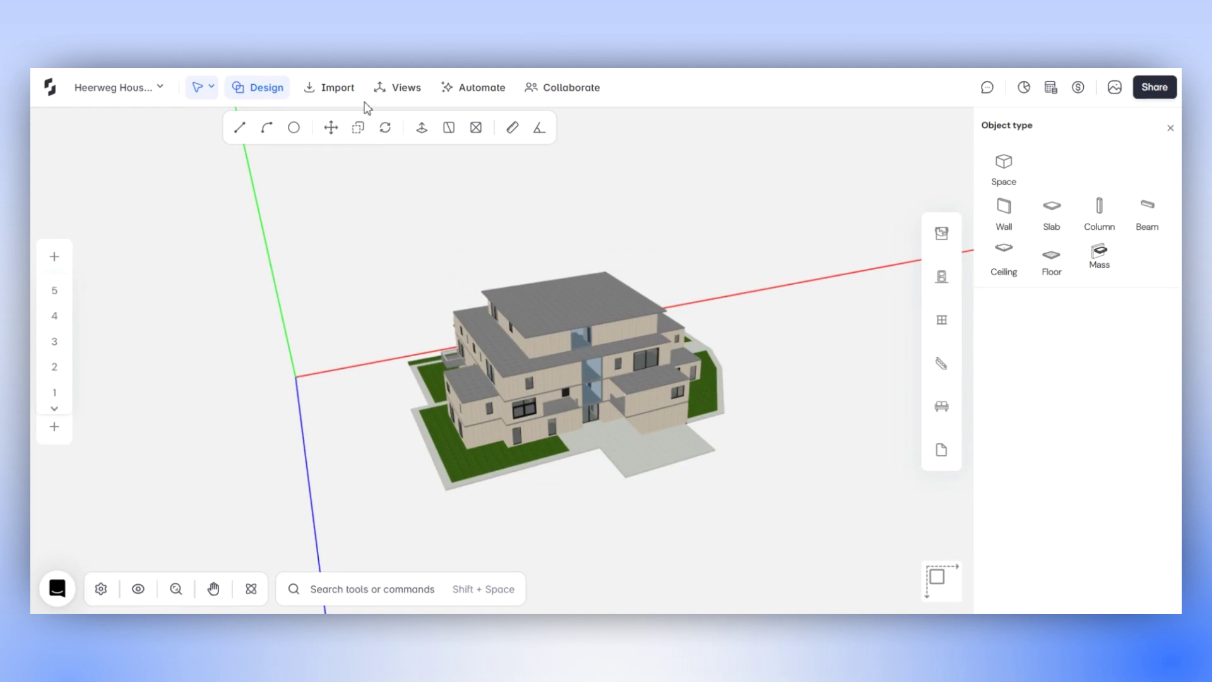
Step: Start Load Topography from the Import menu's Real Time Topography option
click(328, 87)
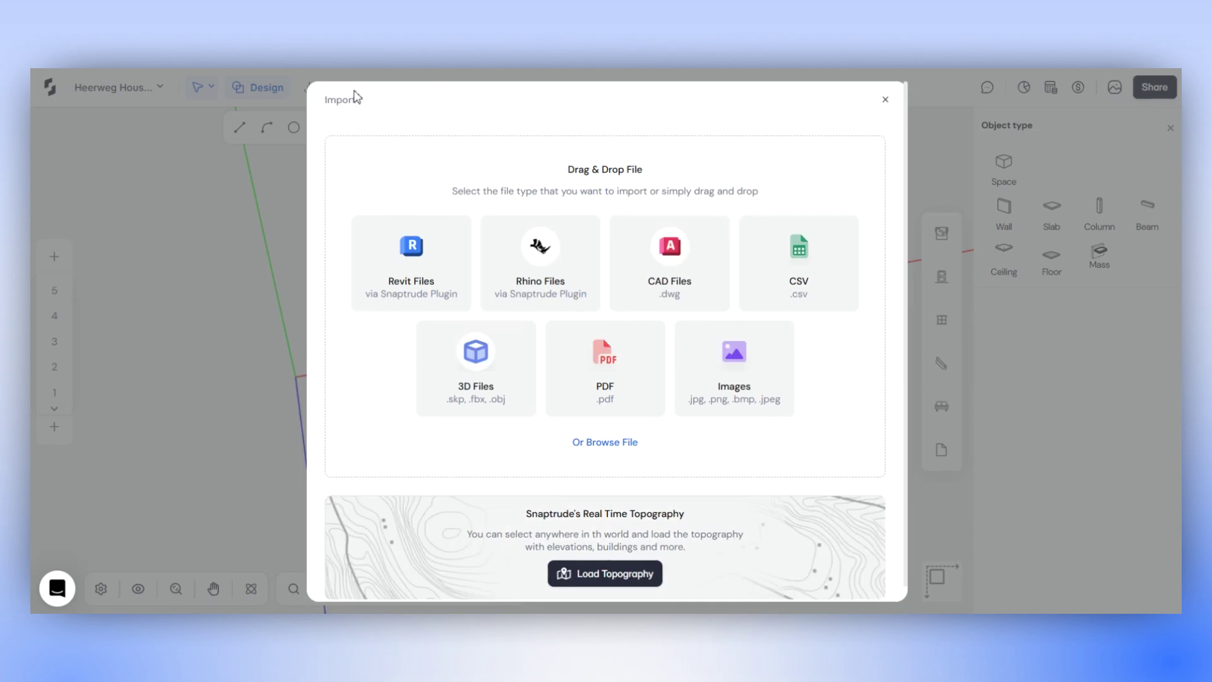
click(605, 573)
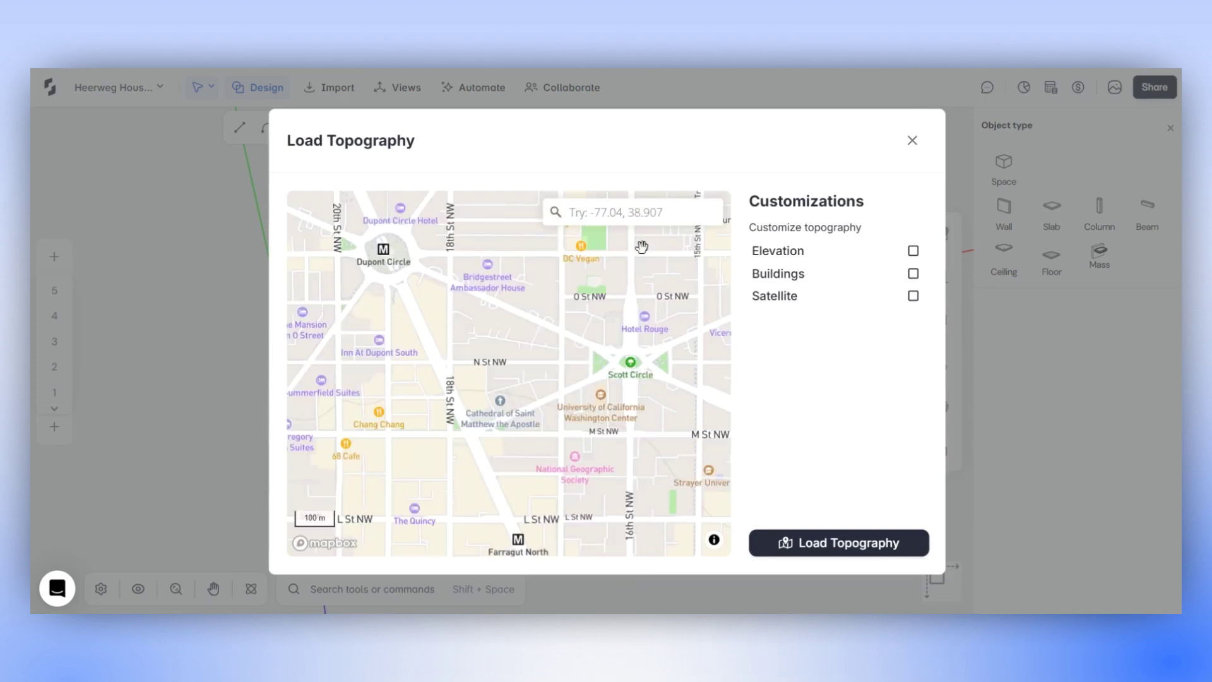
Step: Search 'new york' and set New York City as the map location
click(632, 212)
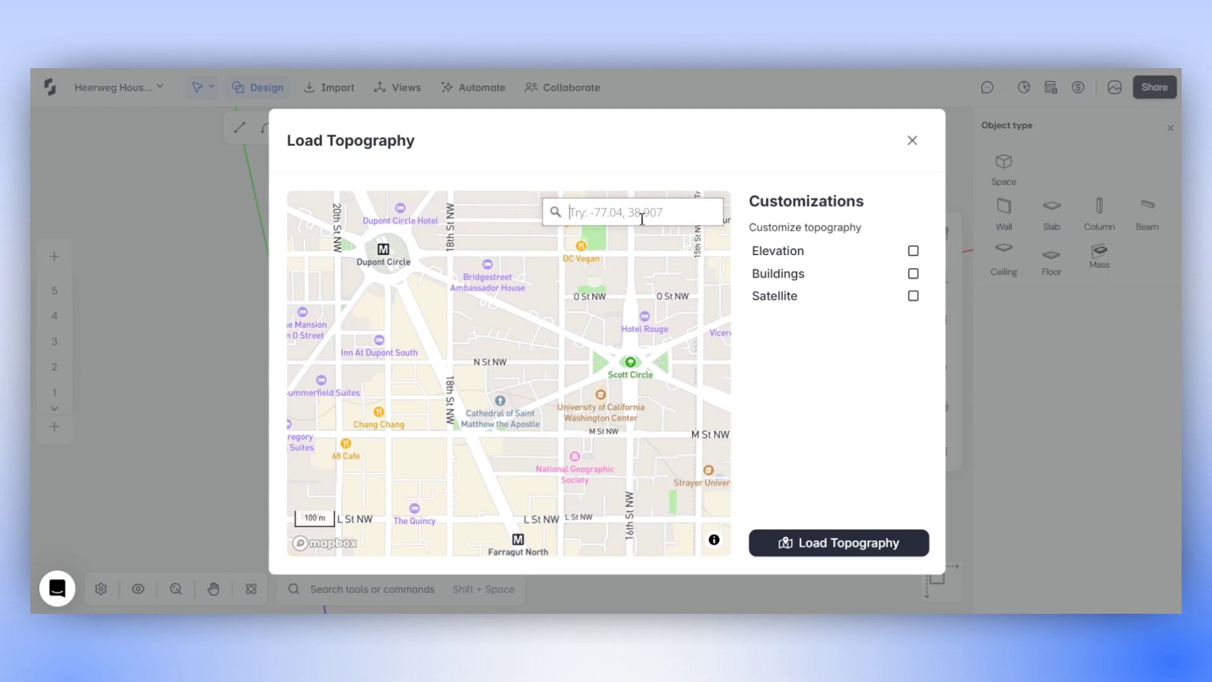
text(n)
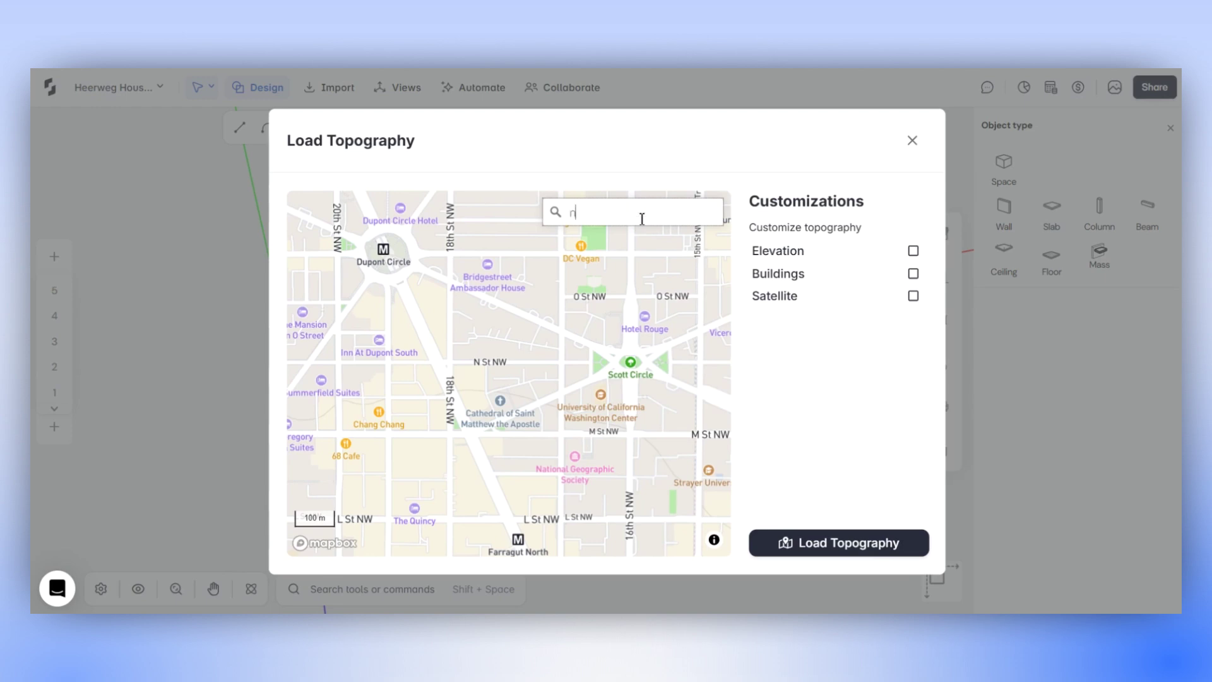
text(new york)
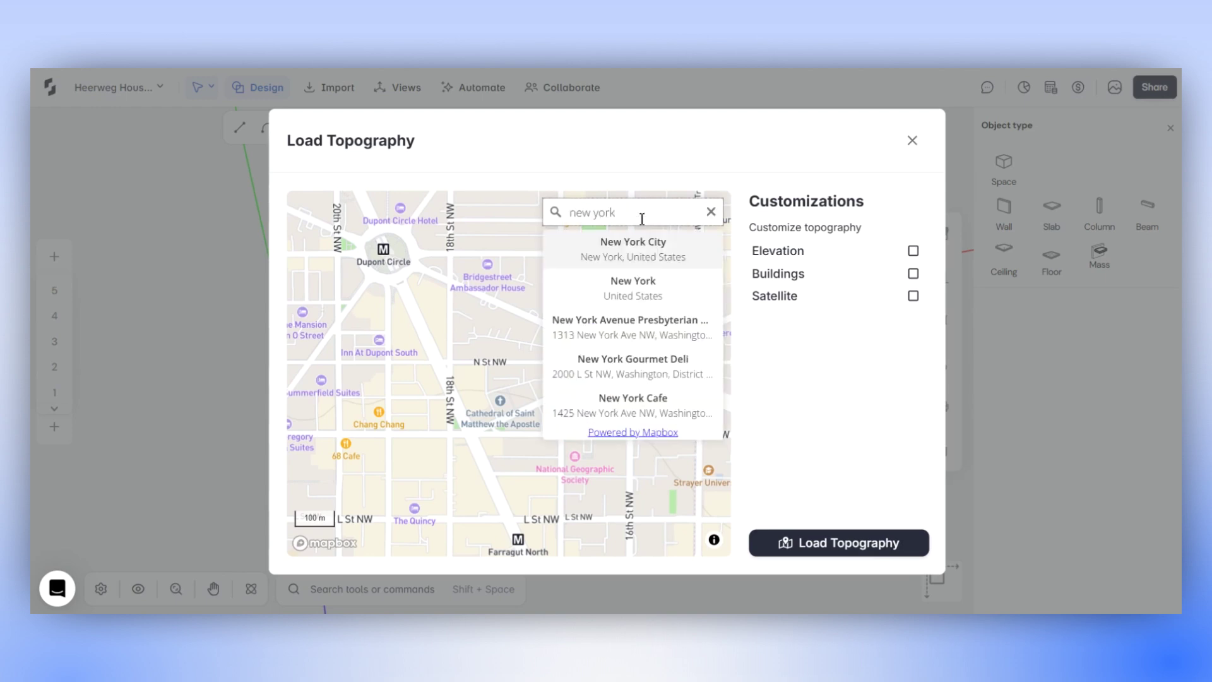
click(631, 249)
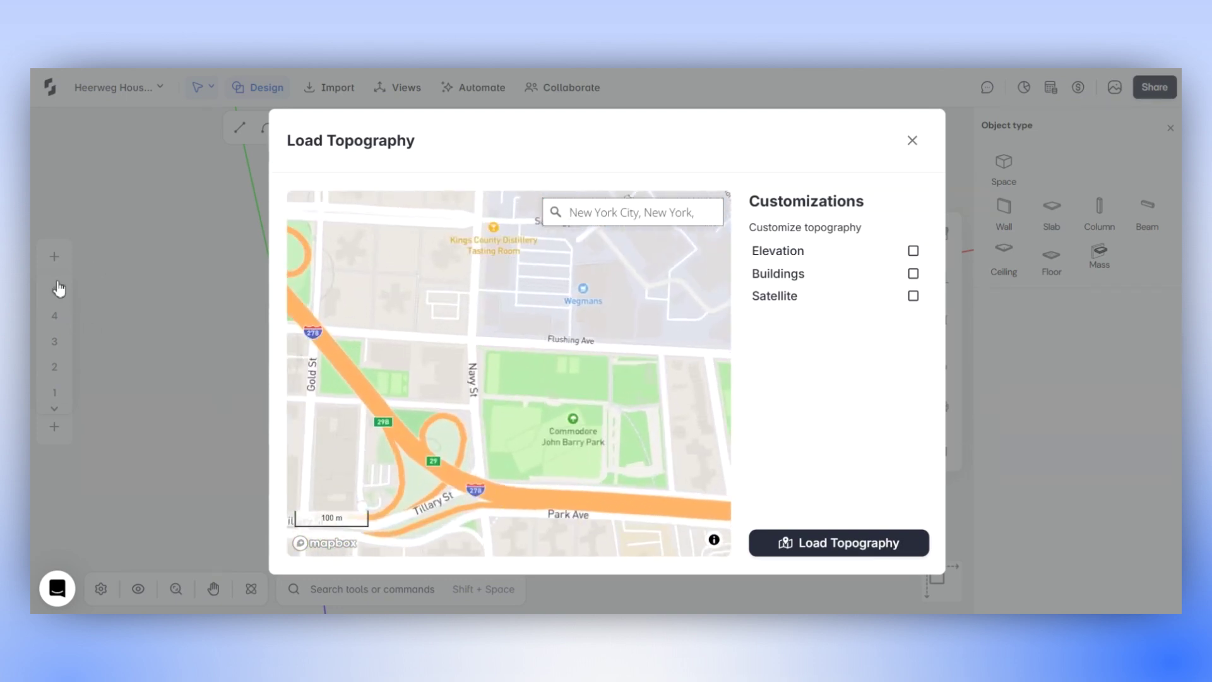
scroll(up, 3)
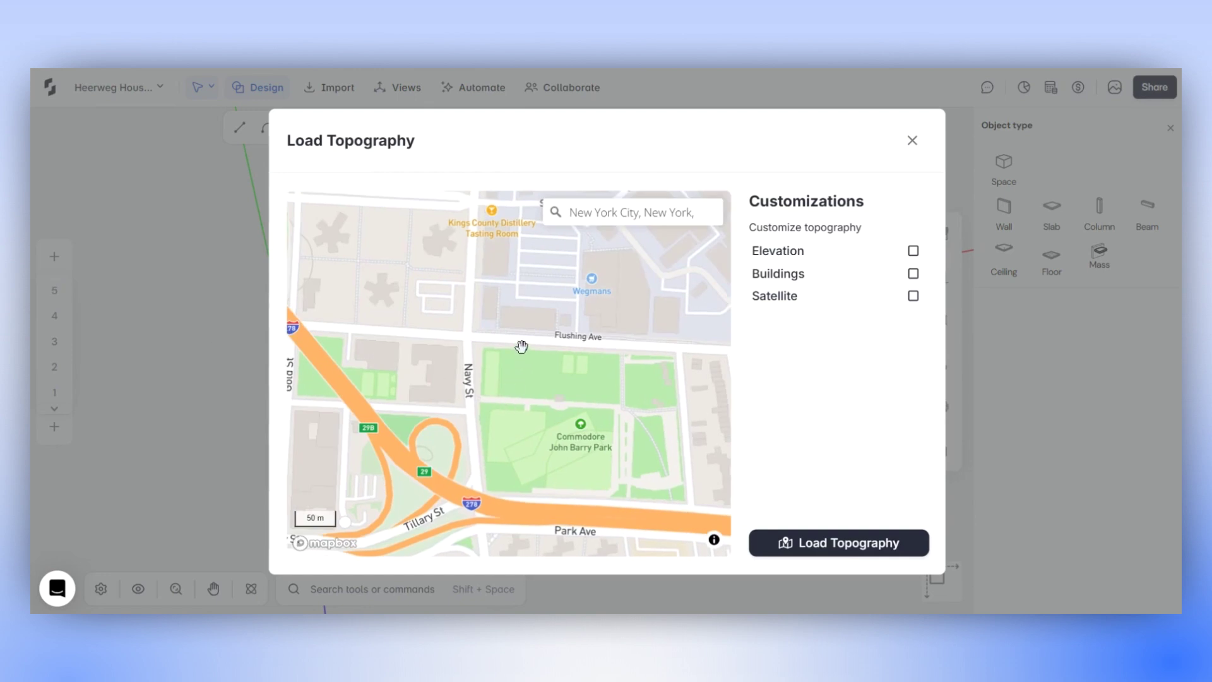
scroll(down, 3)
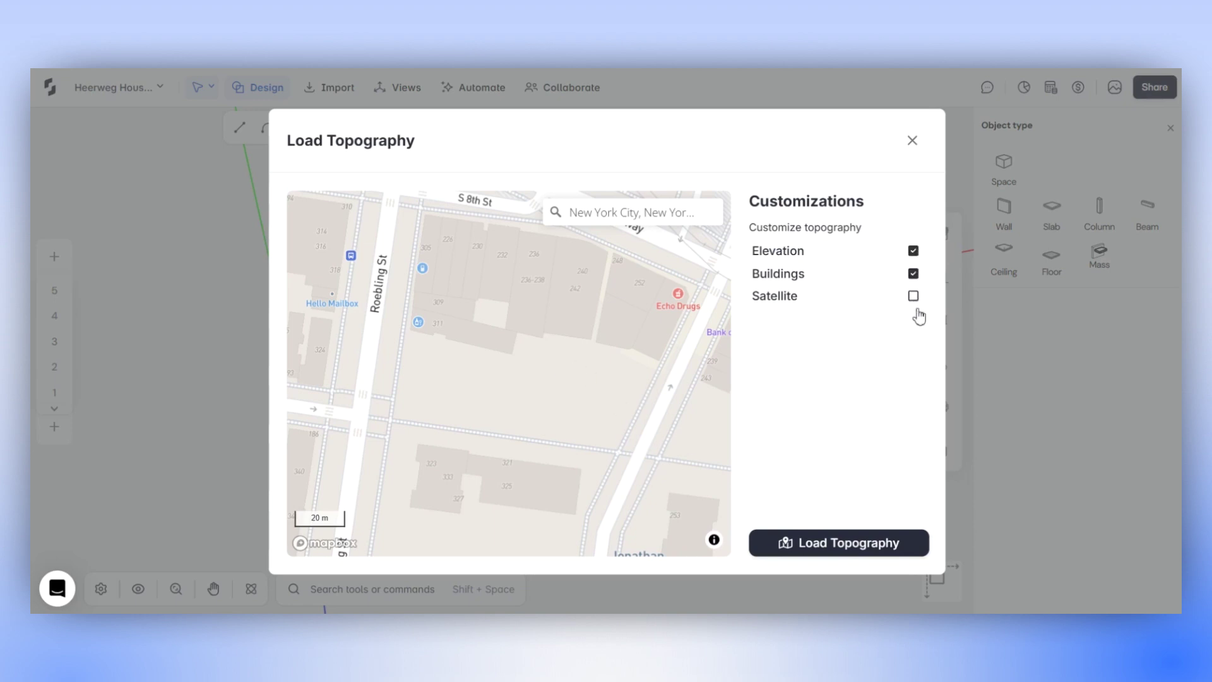
Step: Include Elevation and Buildings, leave Satellite off, and load the topography
click(911, 295)
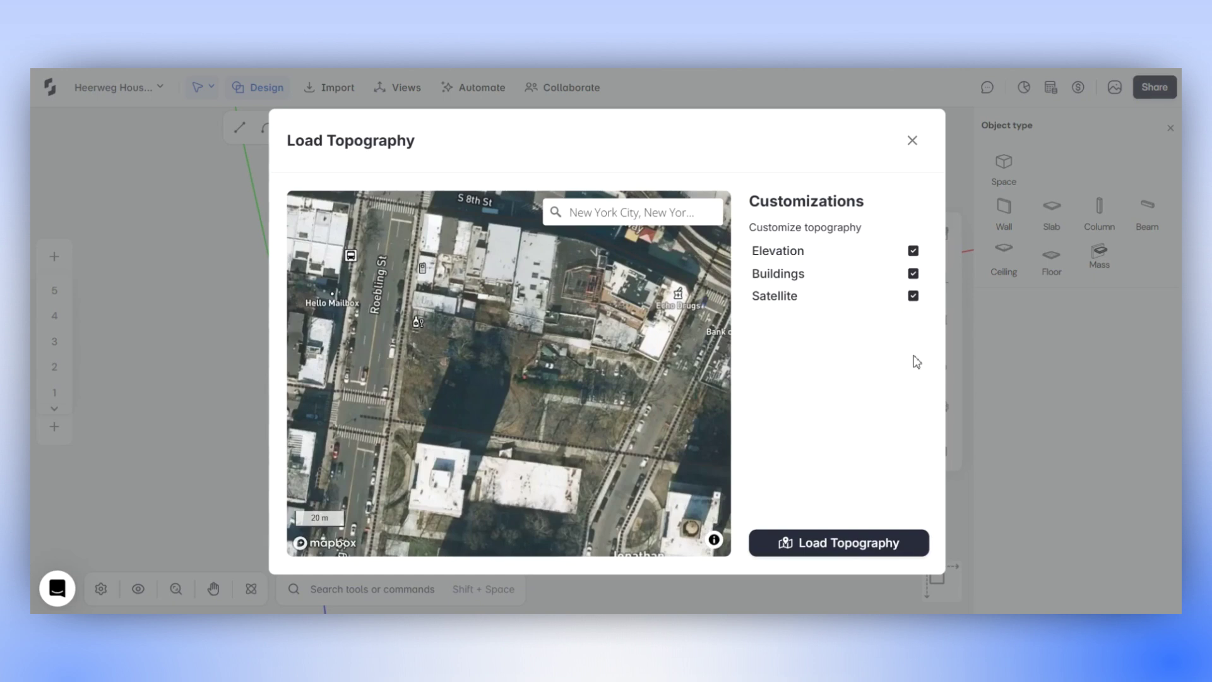
click(912, 296)
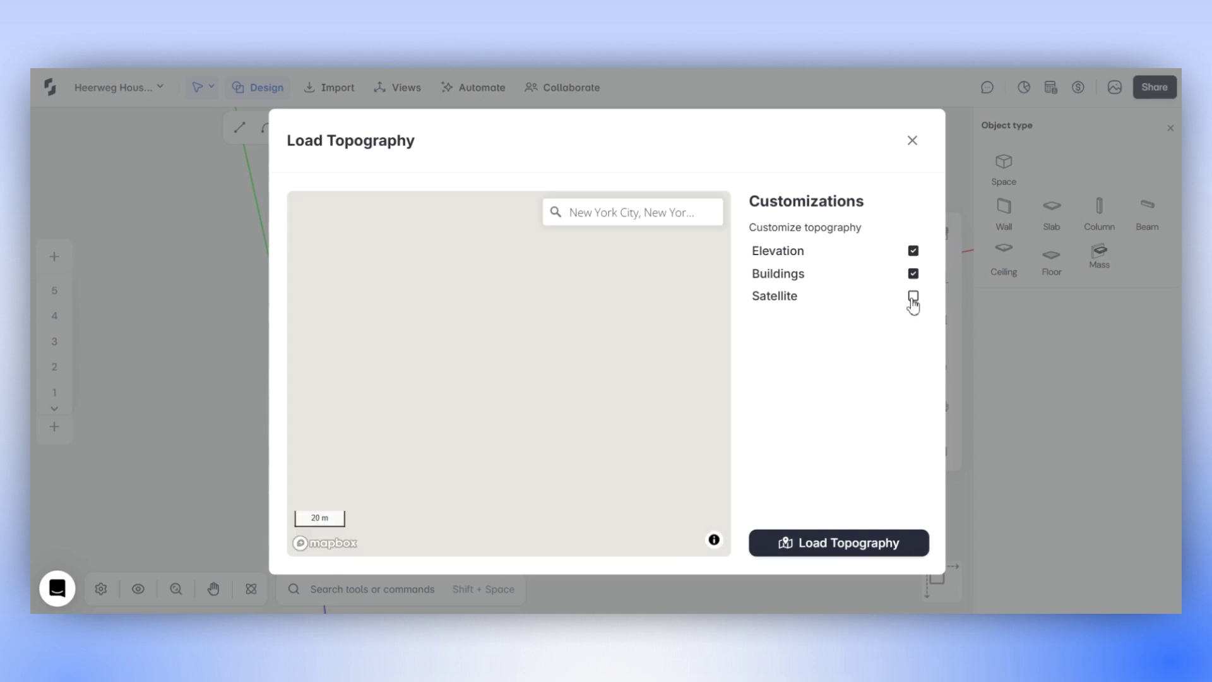
click(912, 301)
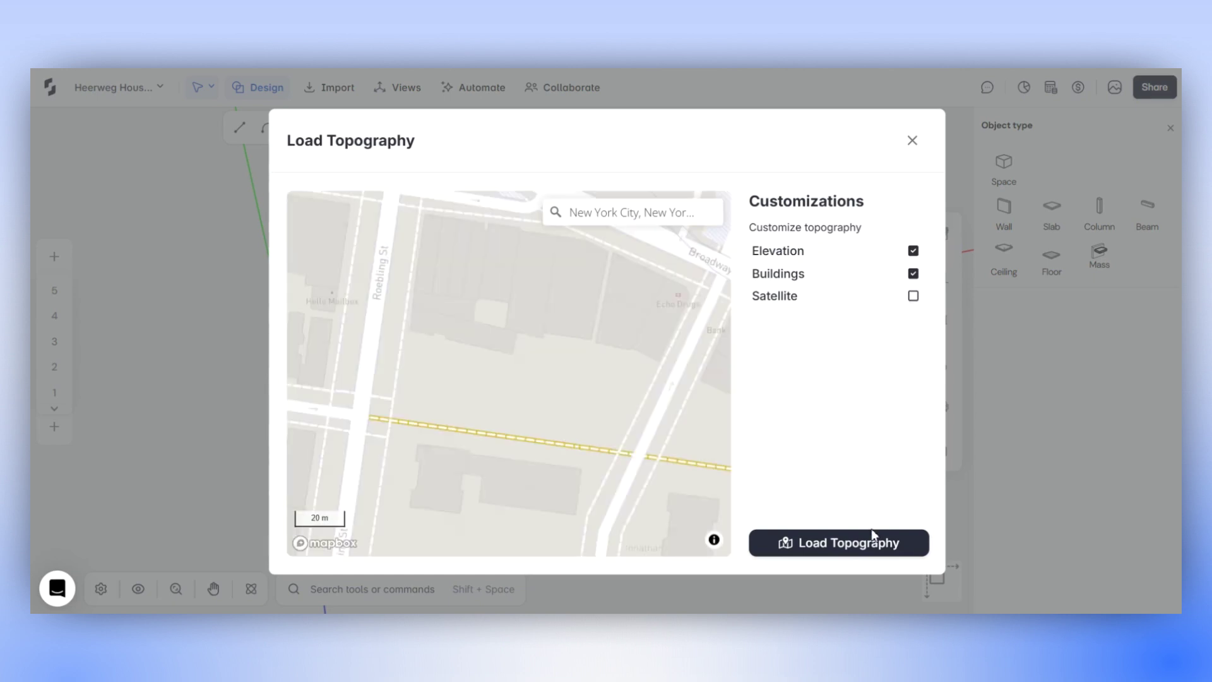
click(839, 541)
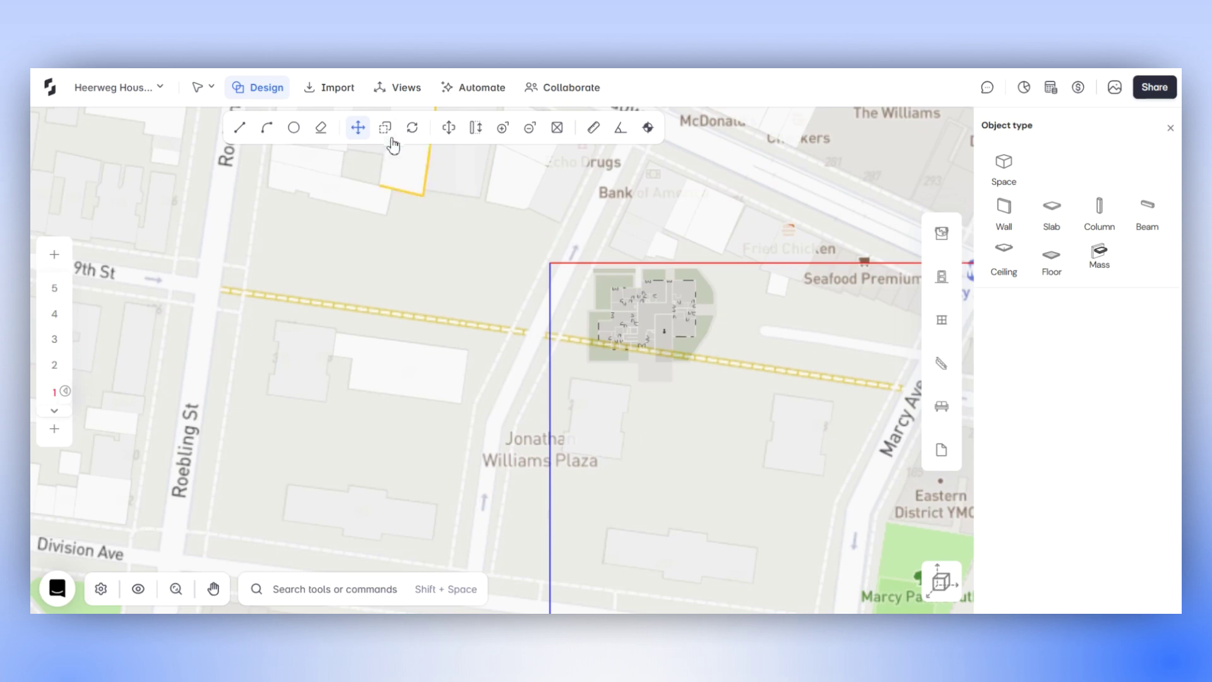
Step: Orbit the 3D view to inspect the imported terrain and building masses
click(412, 128)
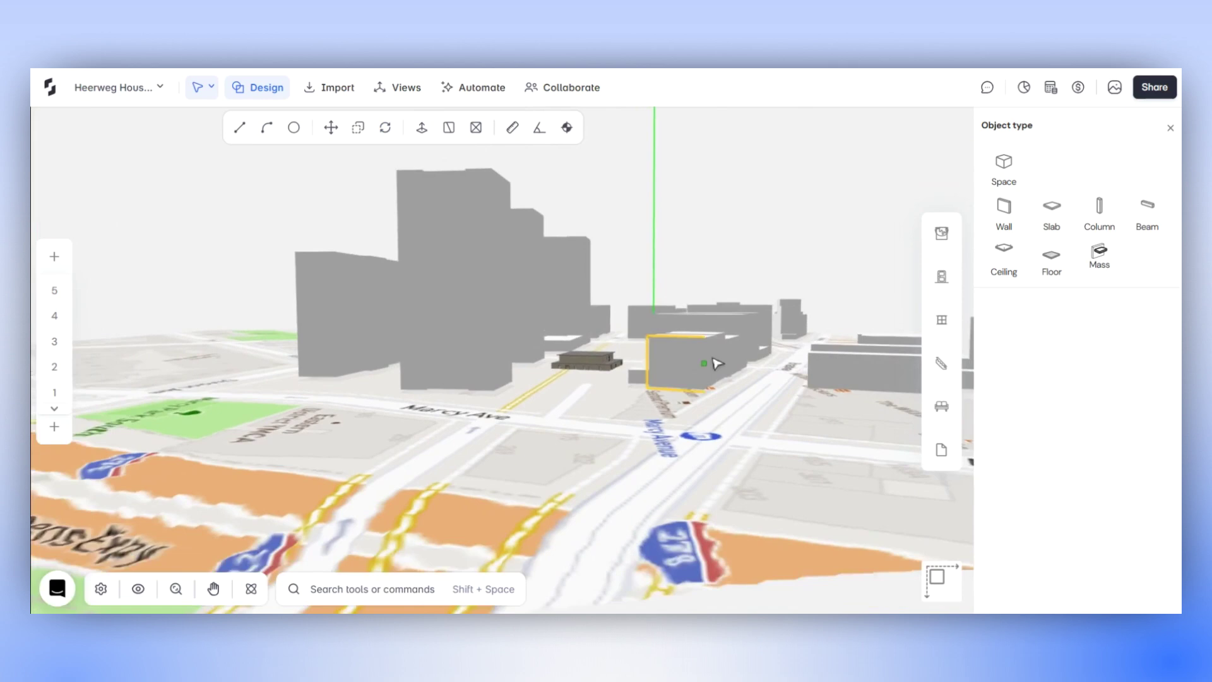
drag(714, 364, 645, 384)
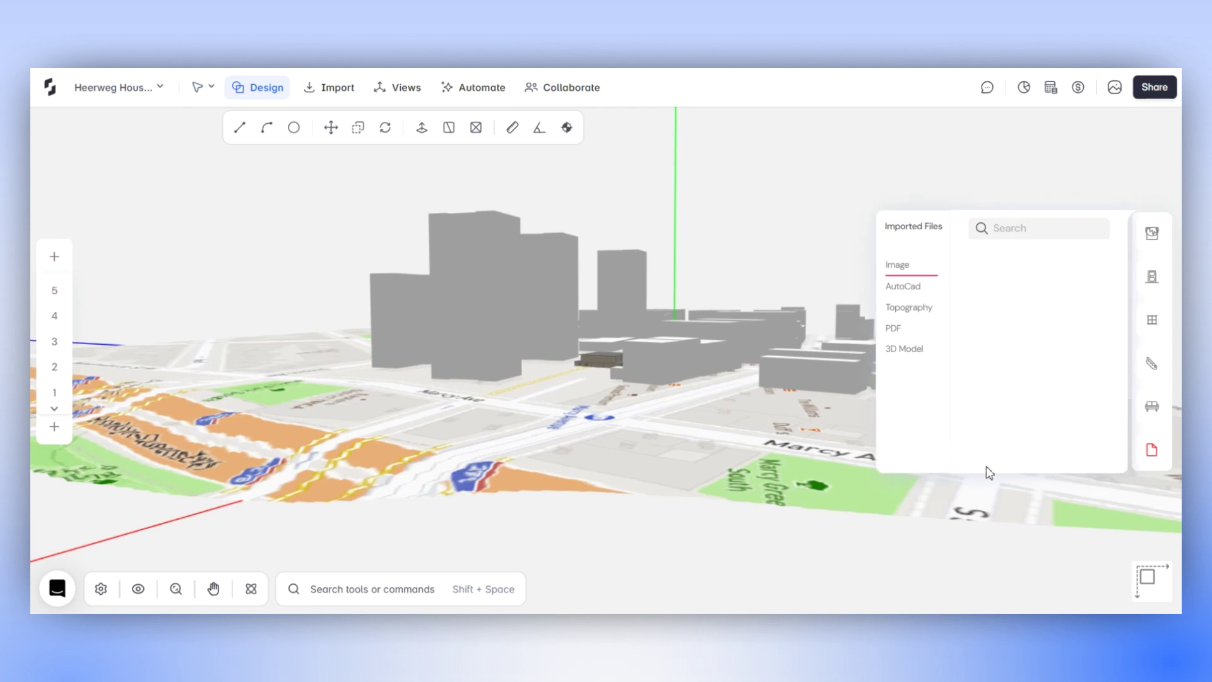
Step: Show the Topography files, then hide and re-show the terrain-1 surface
click(909, 307)
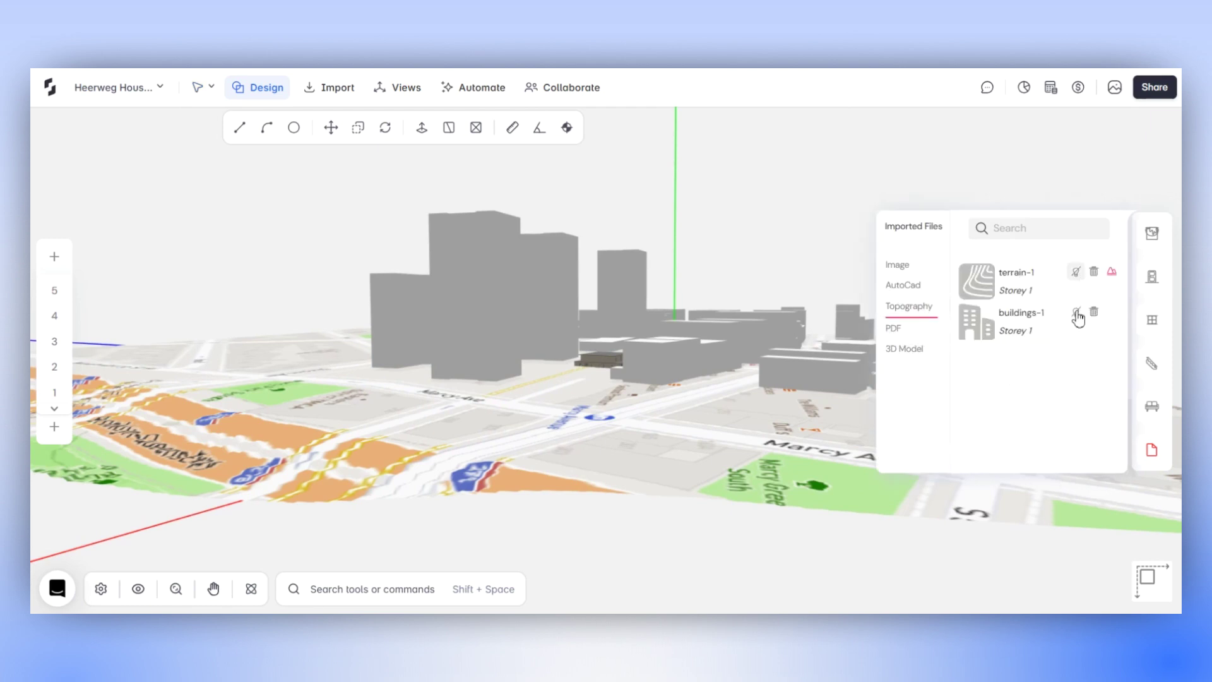
click(1076, 316)
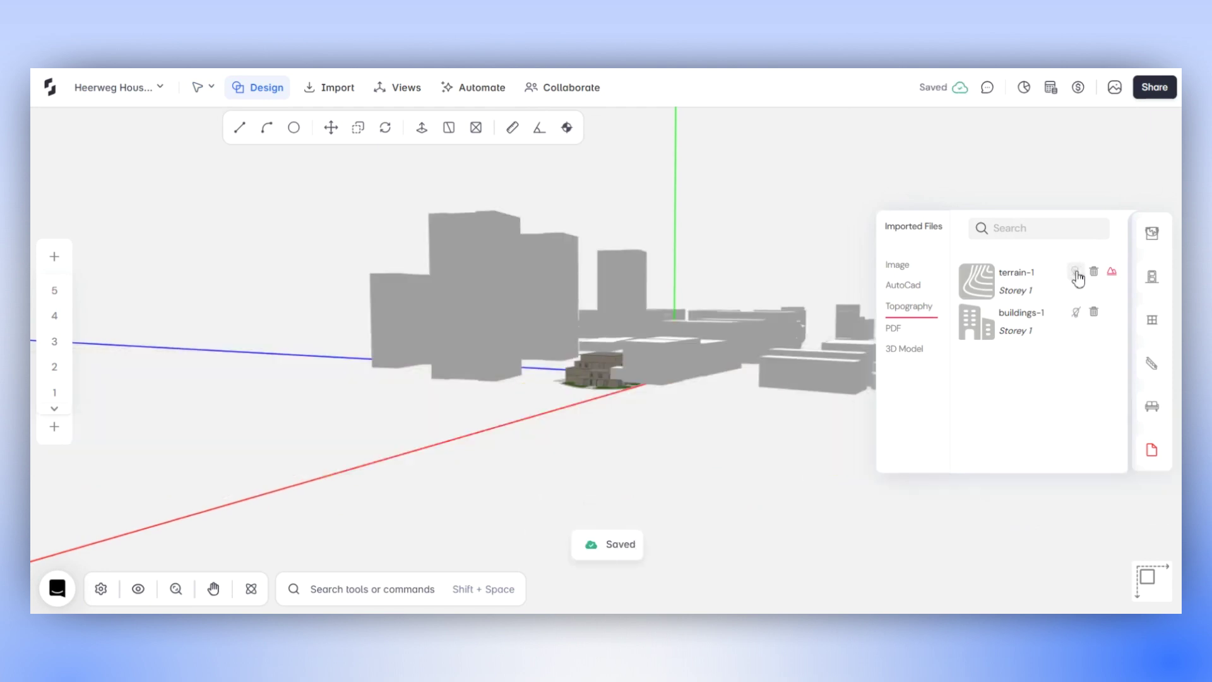
click(1111, 278)
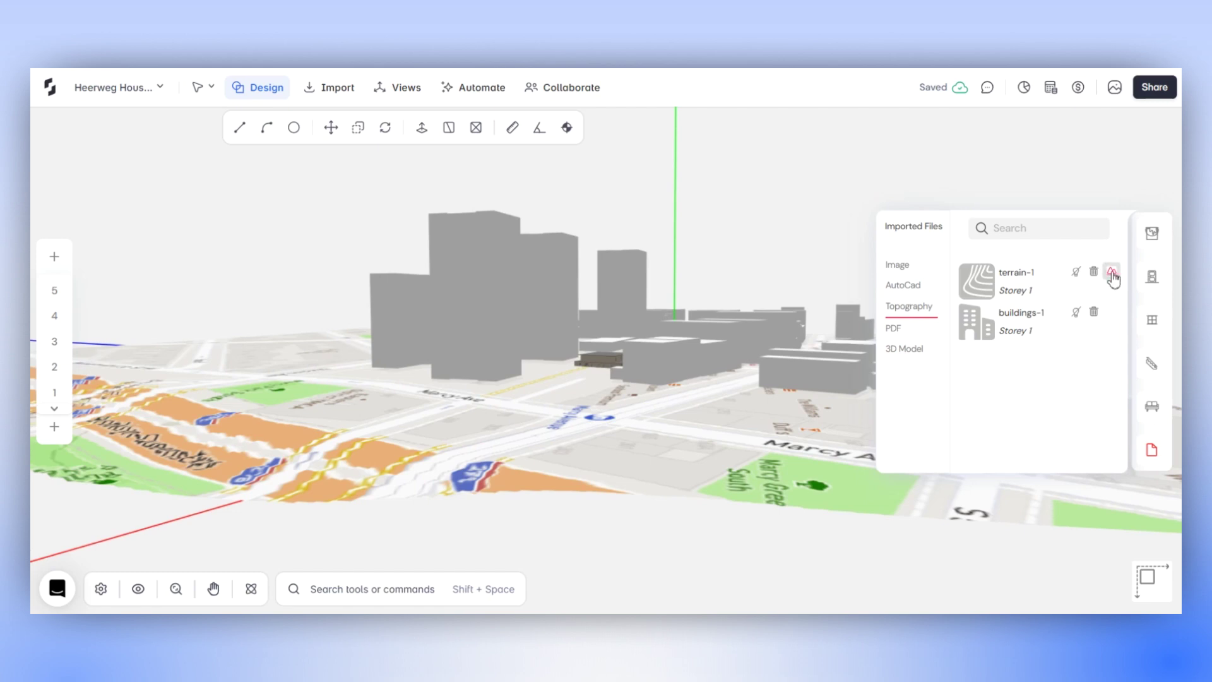
Step: Turn off the terrain-1 surface so the house stands among the grey building blocks
click(1111, 272)
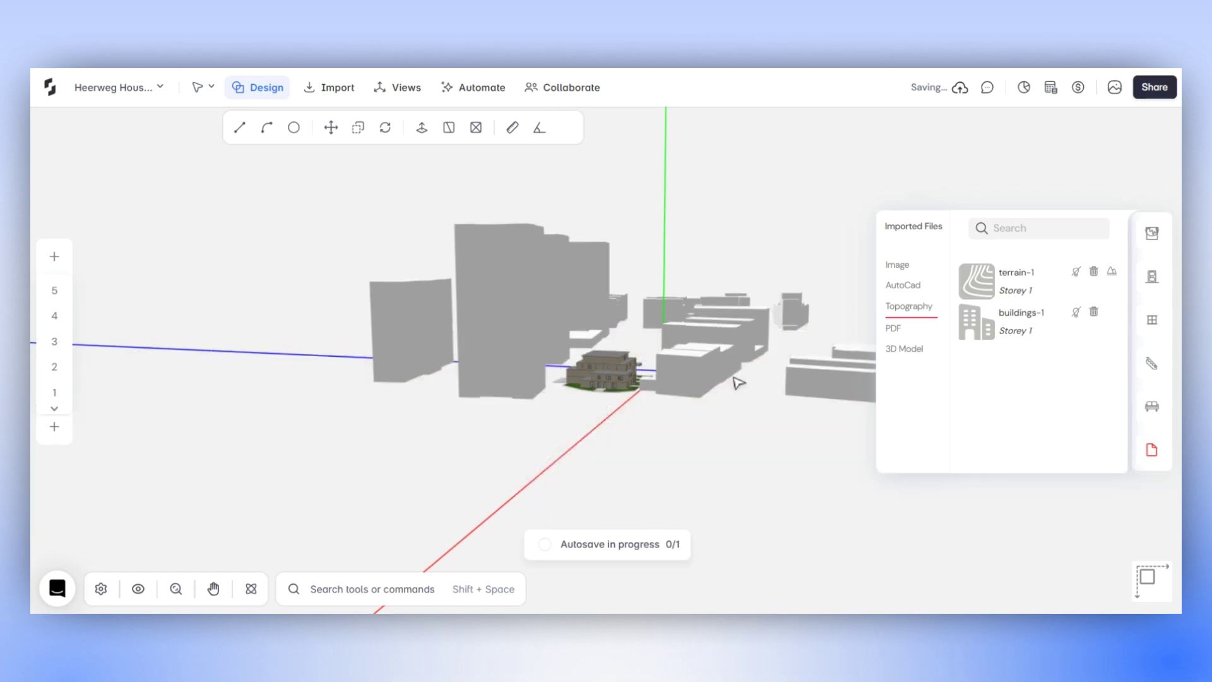
mouse_move(195, 293)
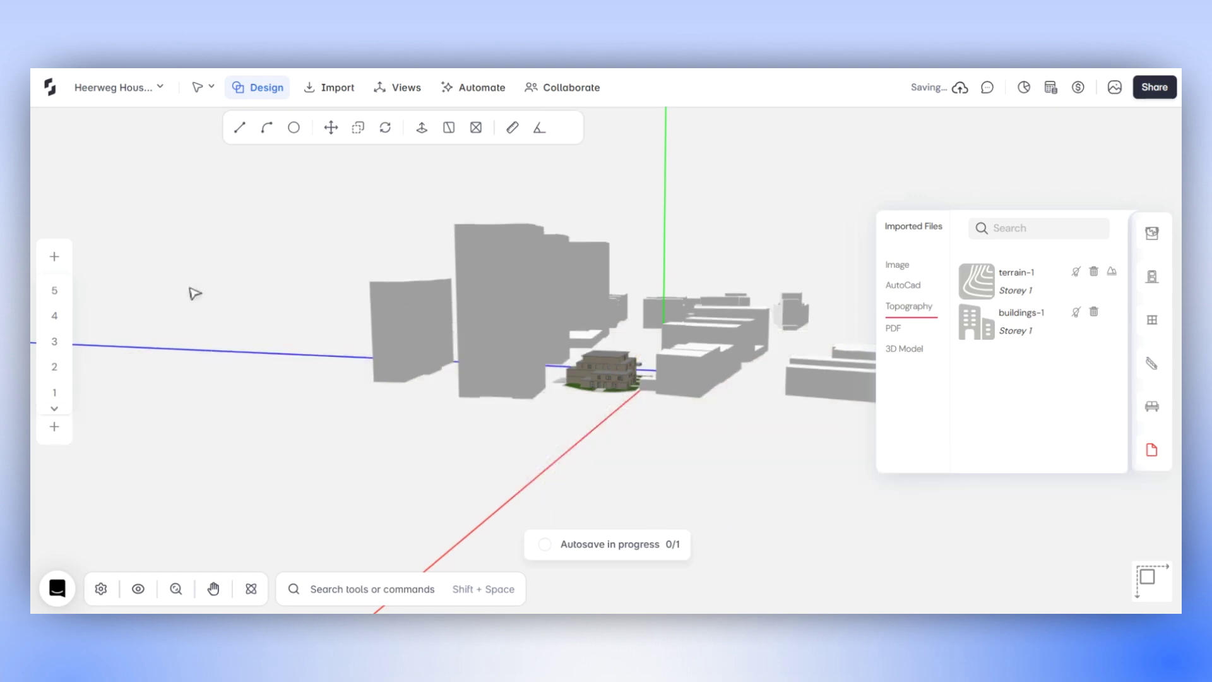